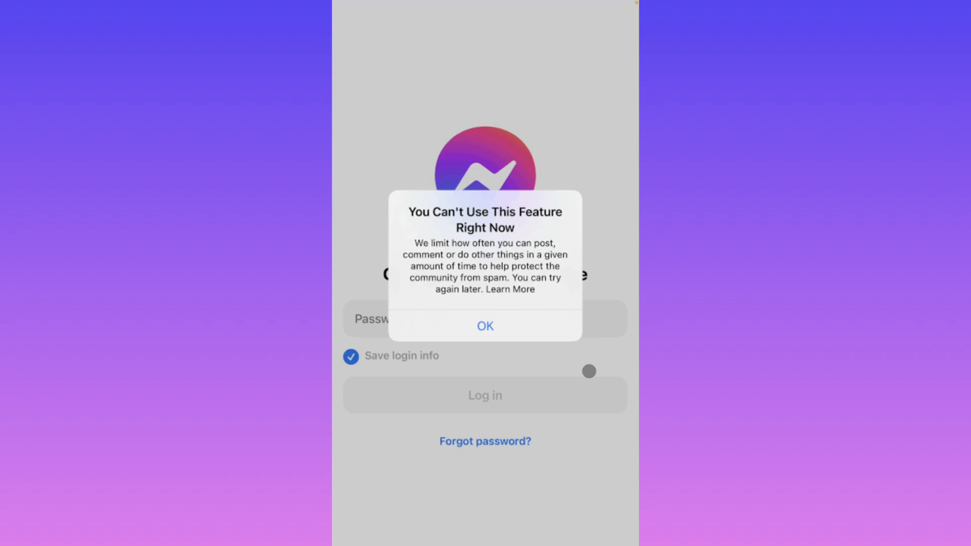
pyautogui.moveTo(485, 238)
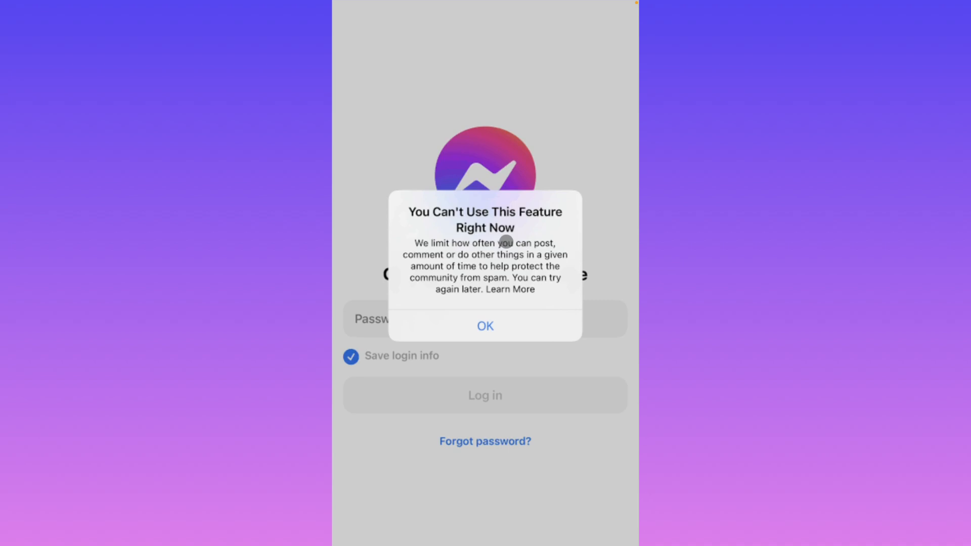
pyautogui.moveTo(548, 343)
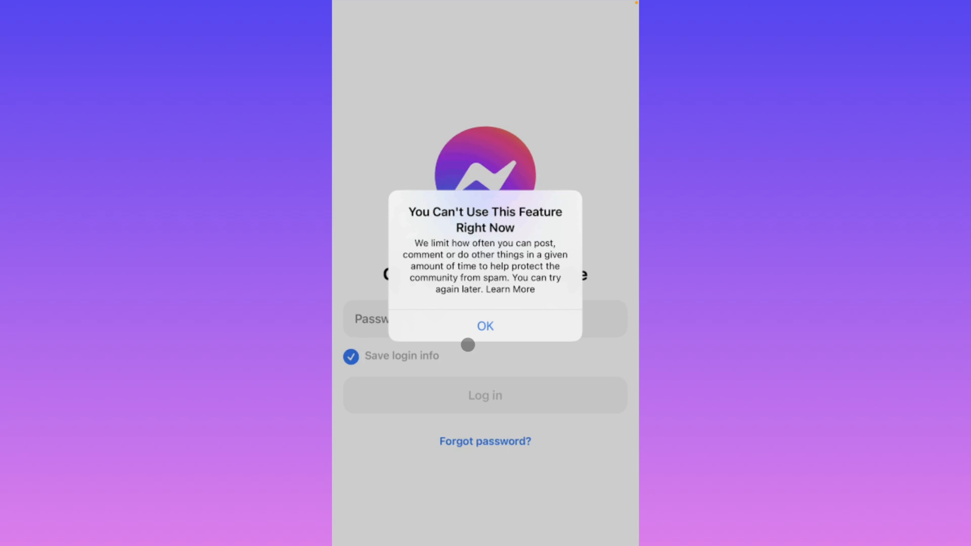
# Step: Dismiss Messenger's feature-limit error and confirm no VPN is configured in Settings
pyautogui.click(484, 326)
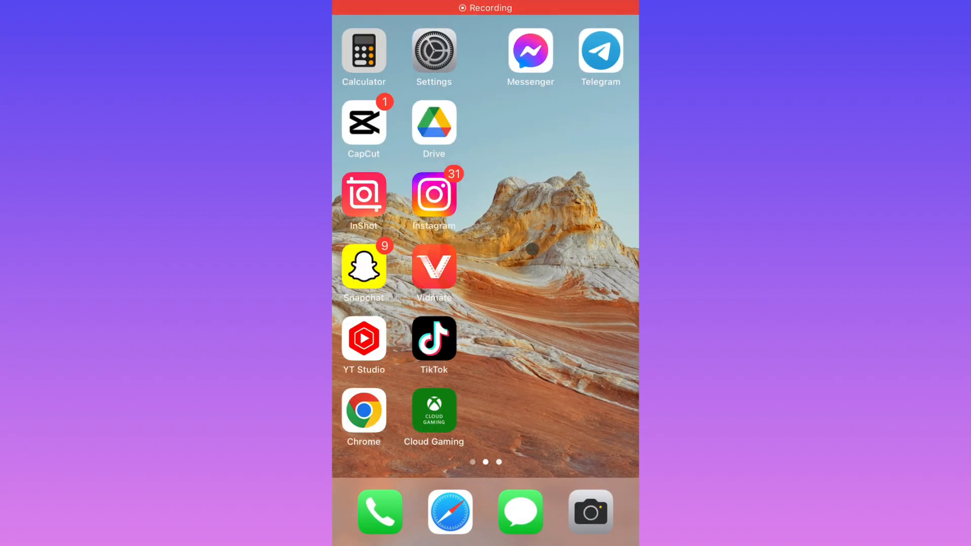
pyautogui.hscroll(3)
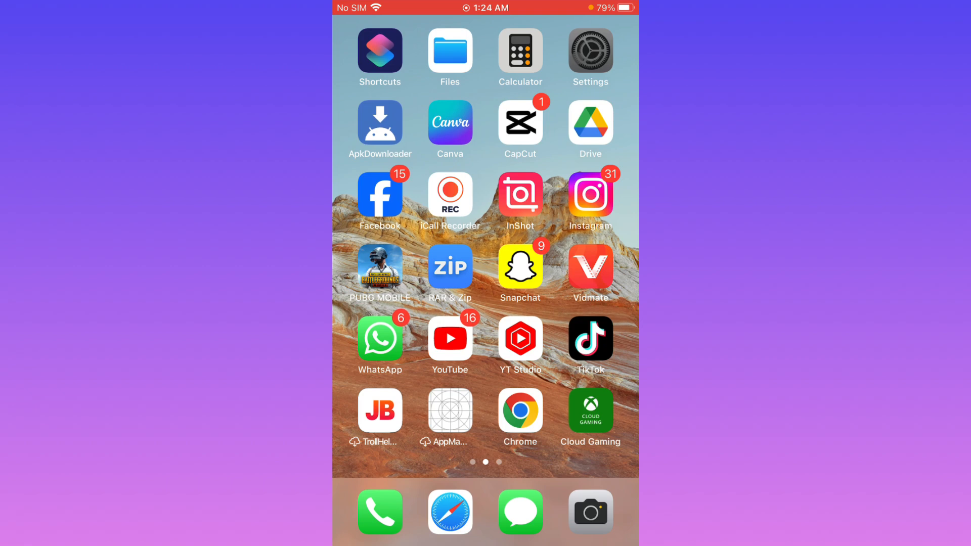
pyautogui.click(588, 58)
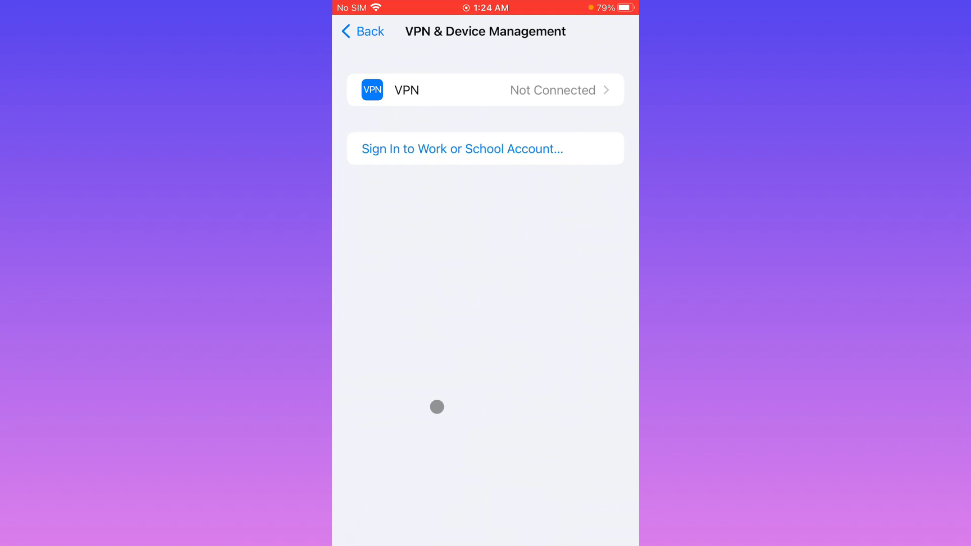
pyautogui.click(485, 90)
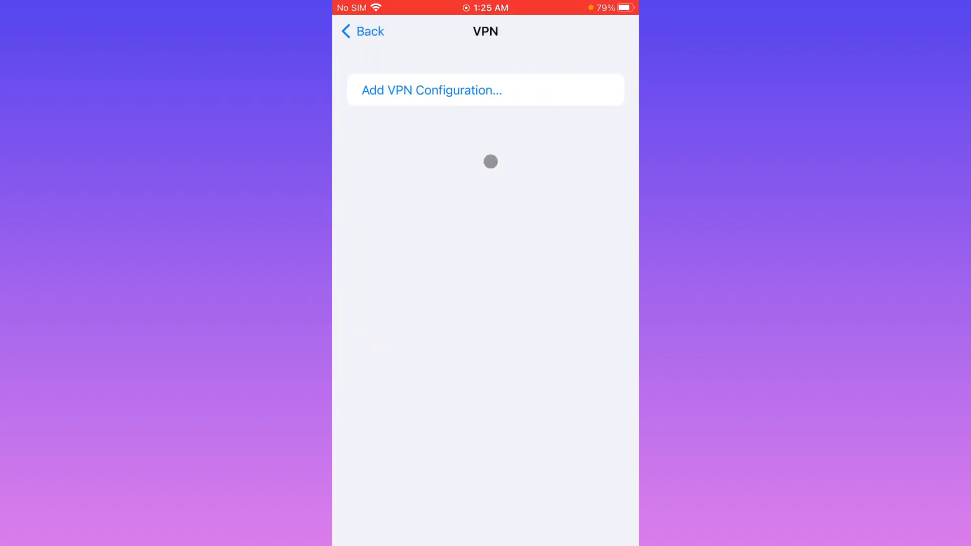
pyautogui.click(363, 31)
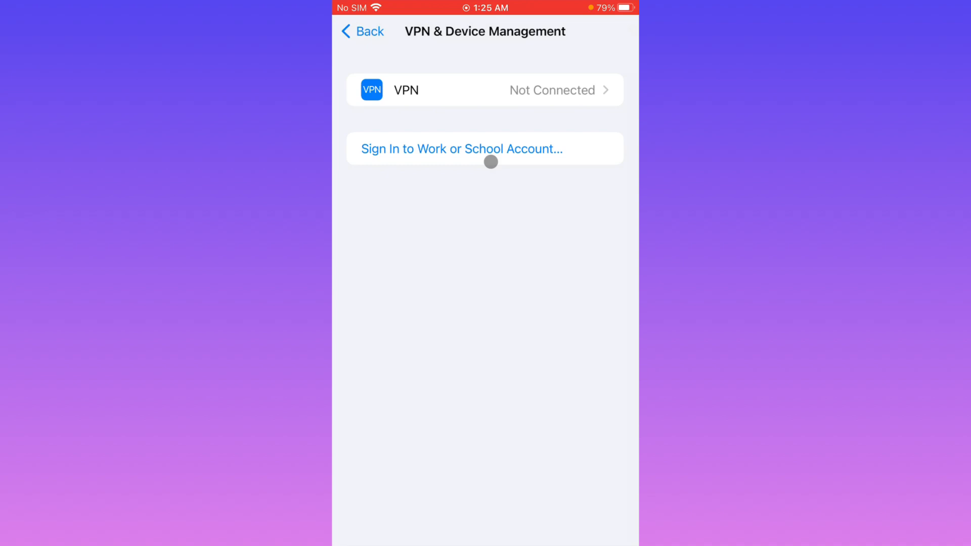
# Step: Confirm Date & Time is set automatically, then exit to the home screen
pyautogui.click(361, 31)
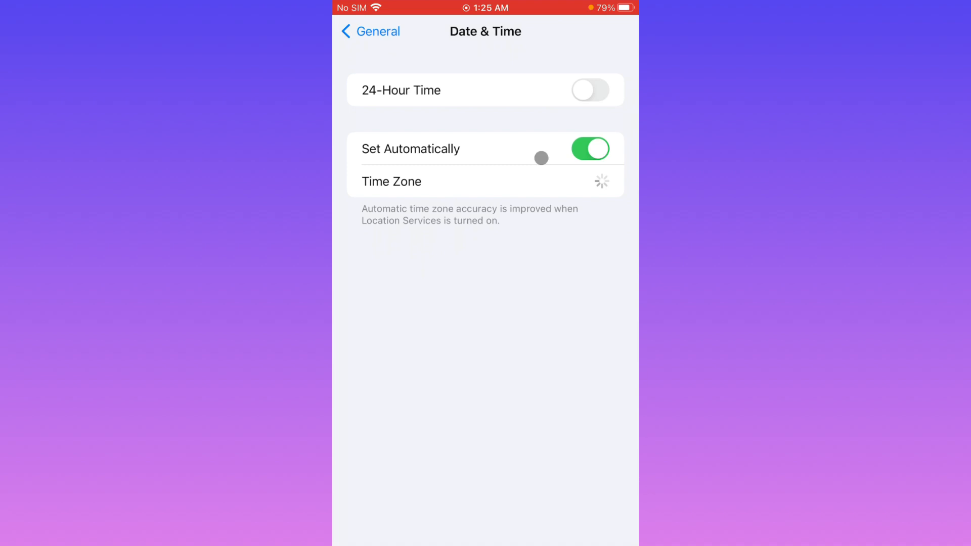
pyautogui.click(369, 30)
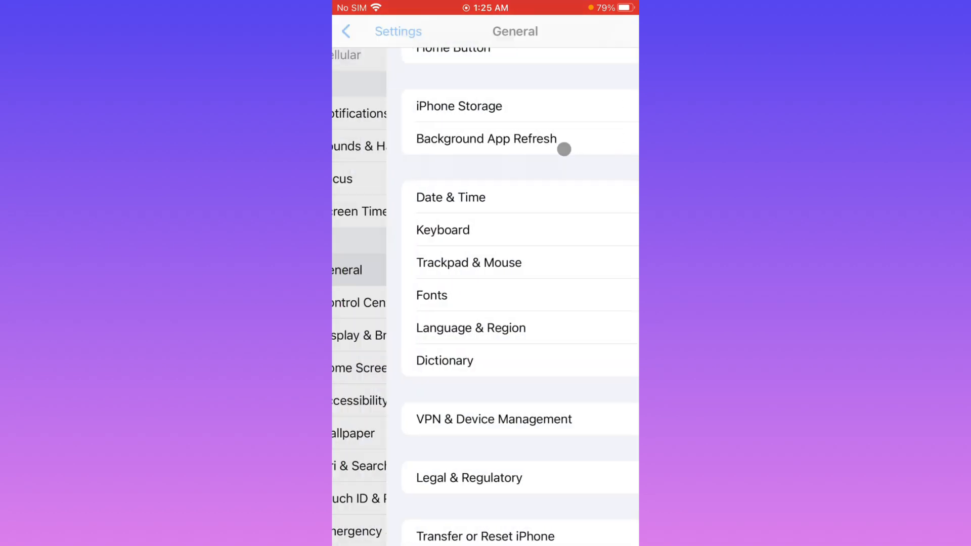
pyautogui.click(348, 31)
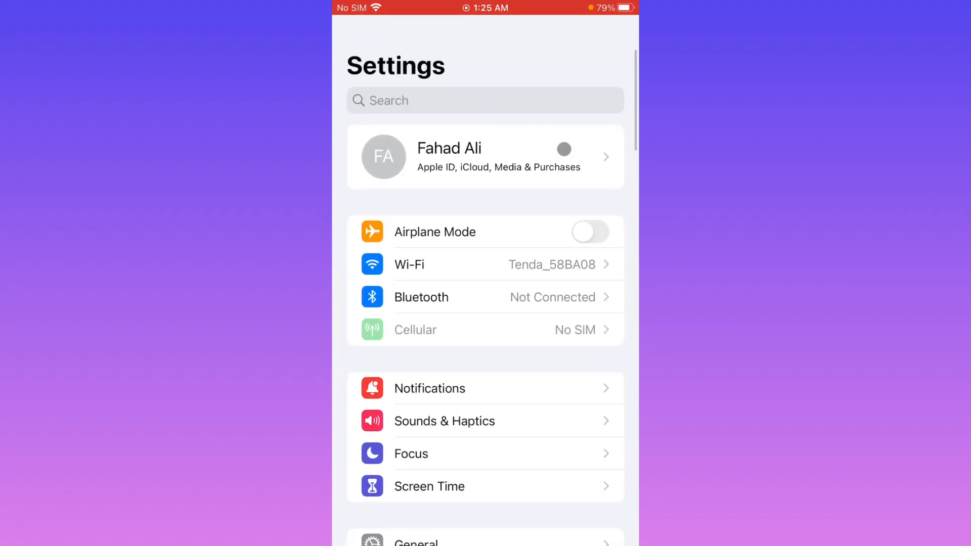
pyautogui.press('home')
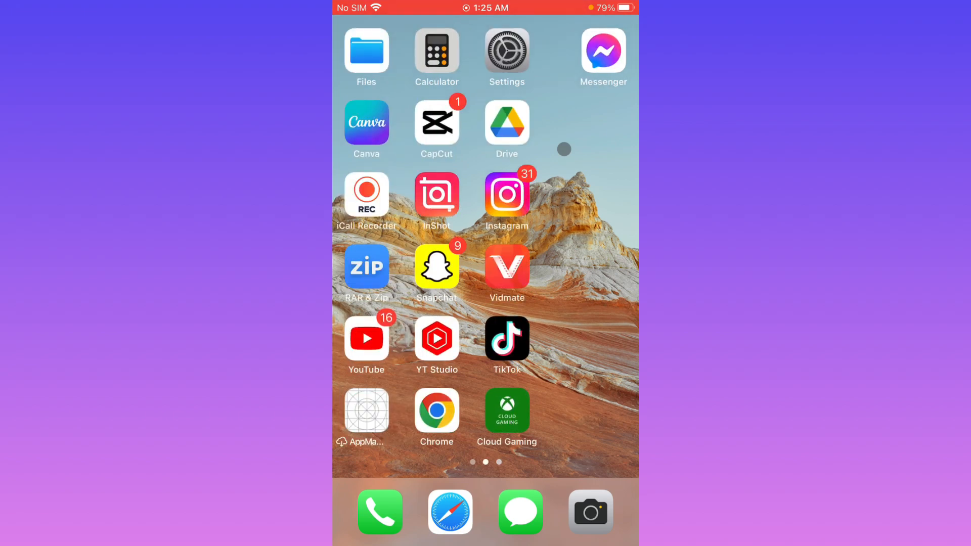
pyautogui.hscroll(-3)
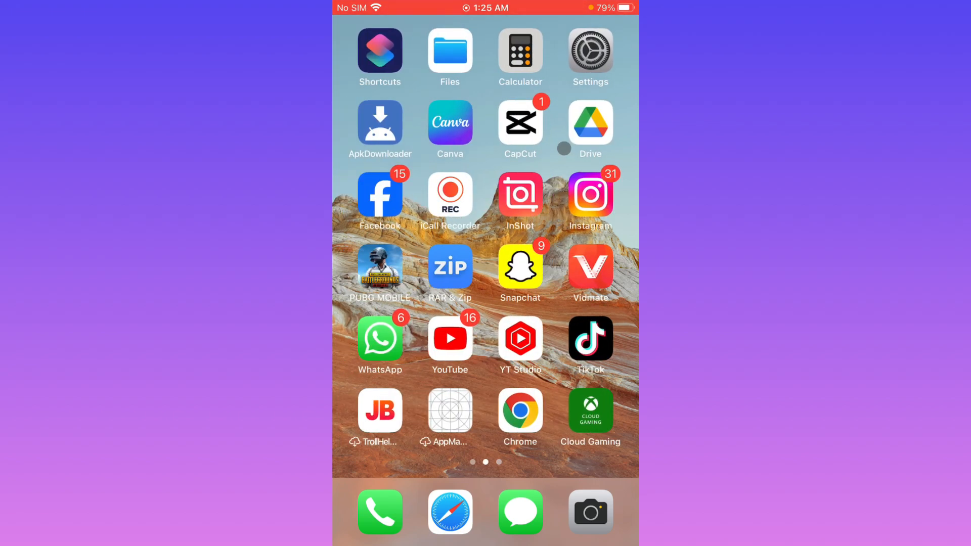
# Step: Offload Messenger from iPhone Storage, keeping its documents and data, then exit to home
pyautogui.click(588, 50)
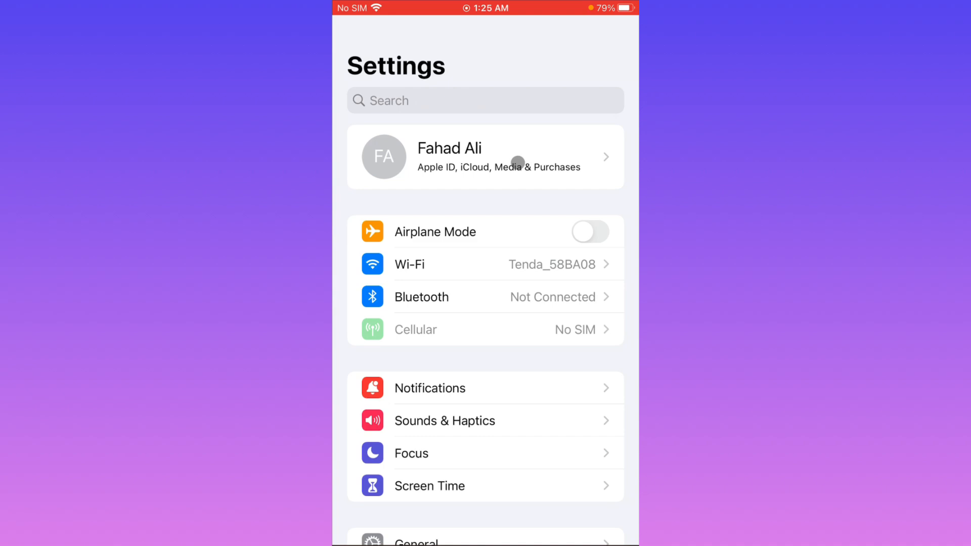
pyautogui.click(434, 537)
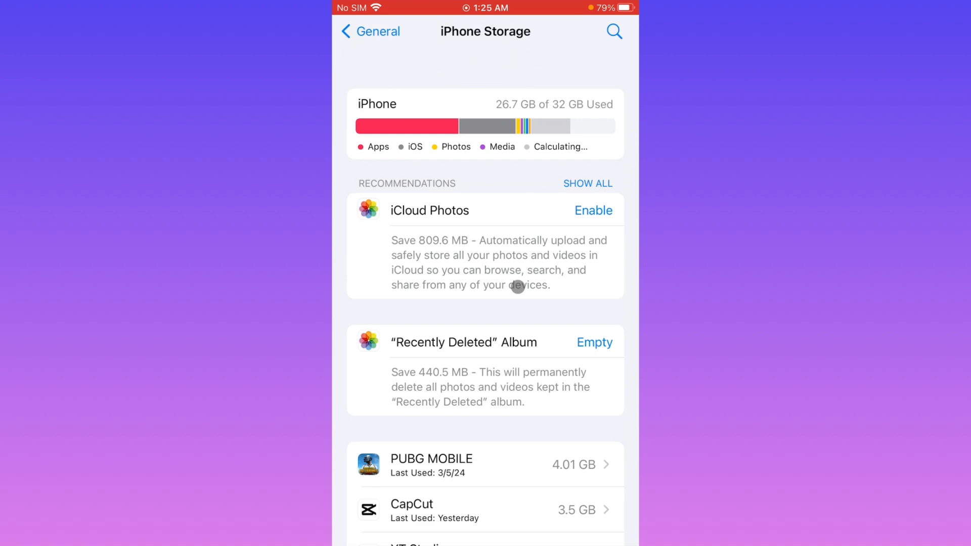
pyautogui.scroll(-3)
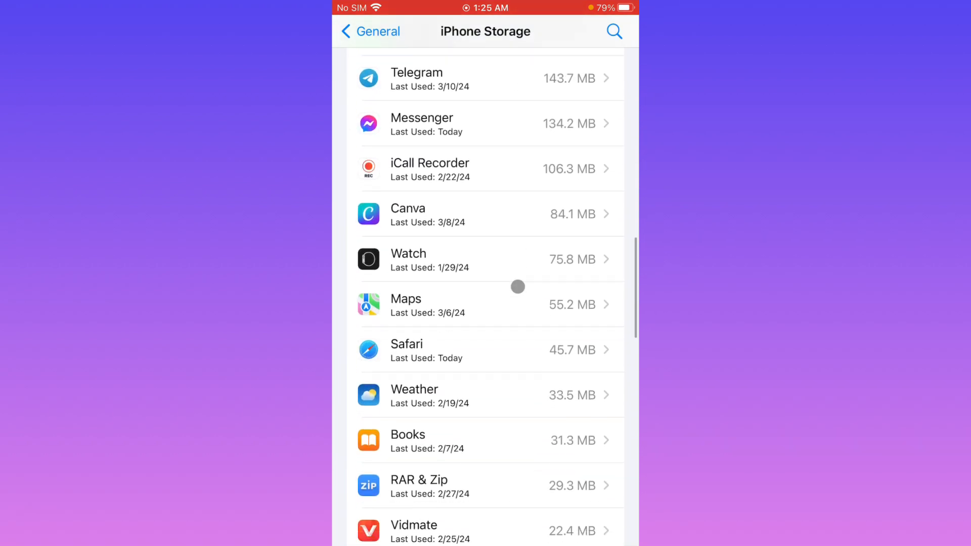
pyautogui.scroll(3)
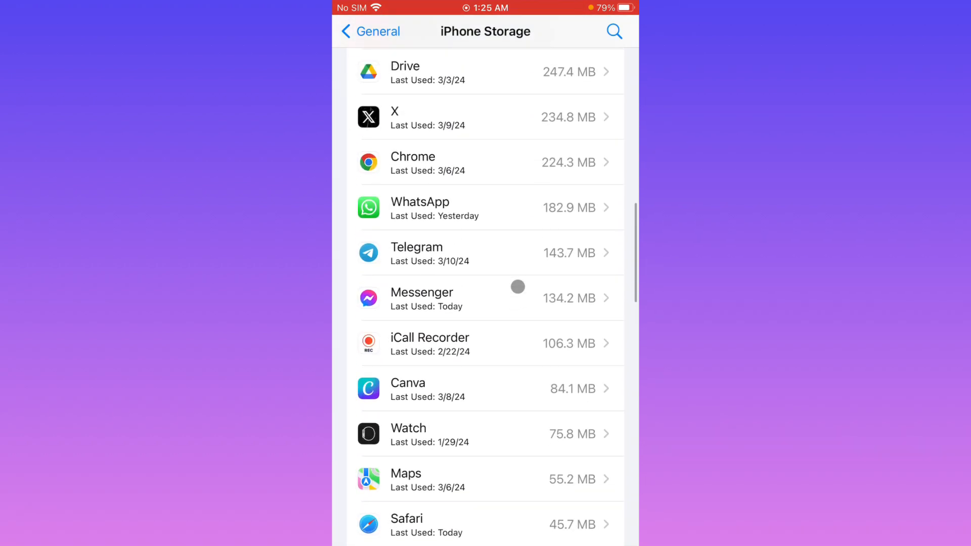
pyautogui.click(488, 298)
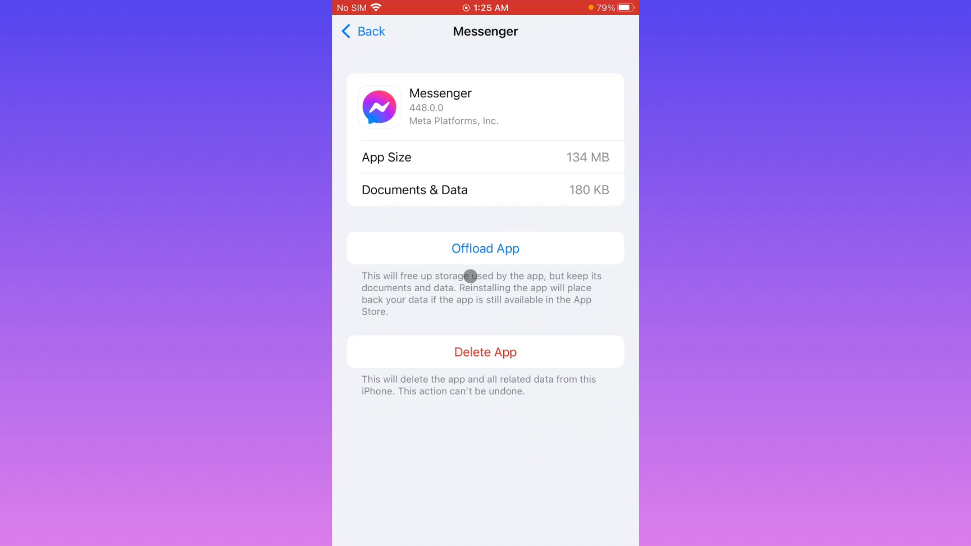
pyautogui.click(485, 248)
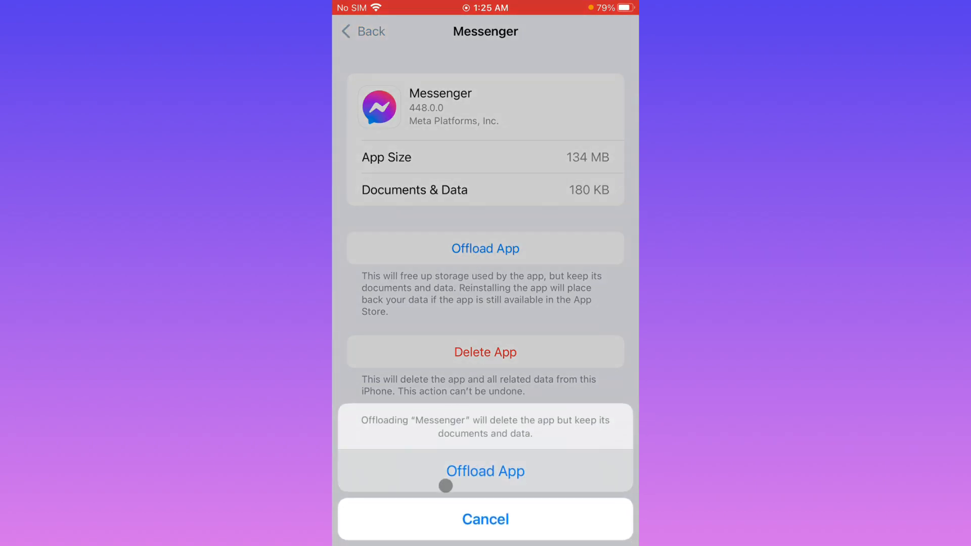
pyautogui.click(485, 519)
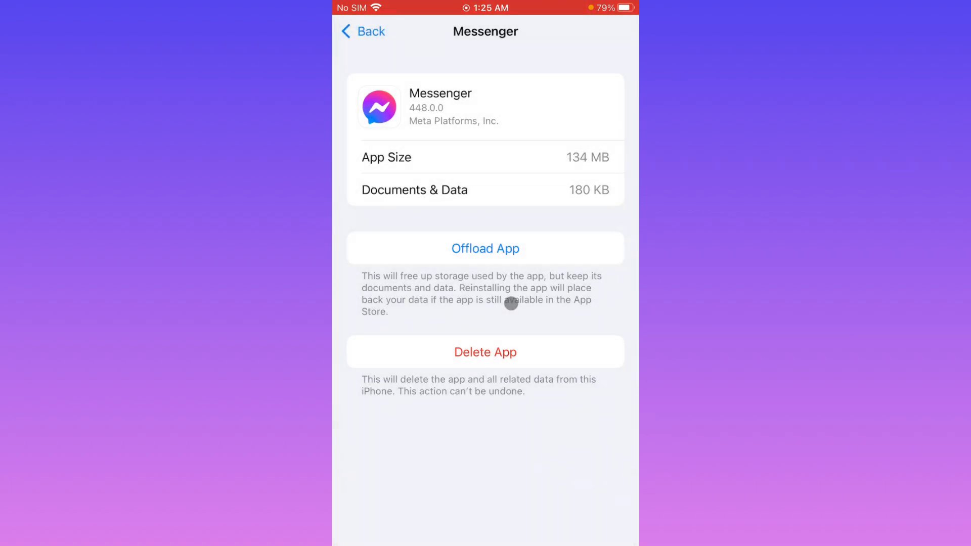
pyautogui.click(363, 31)
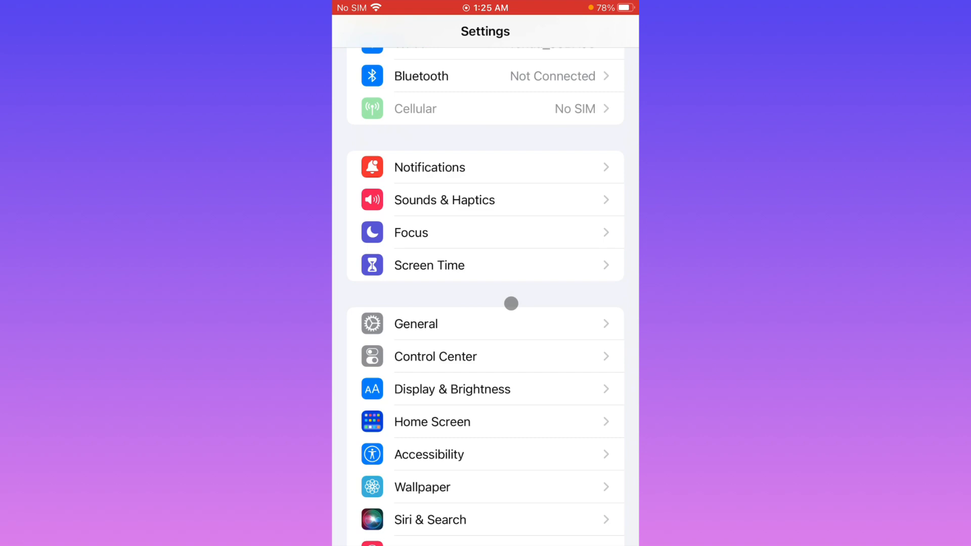
pyautogui.press('home')
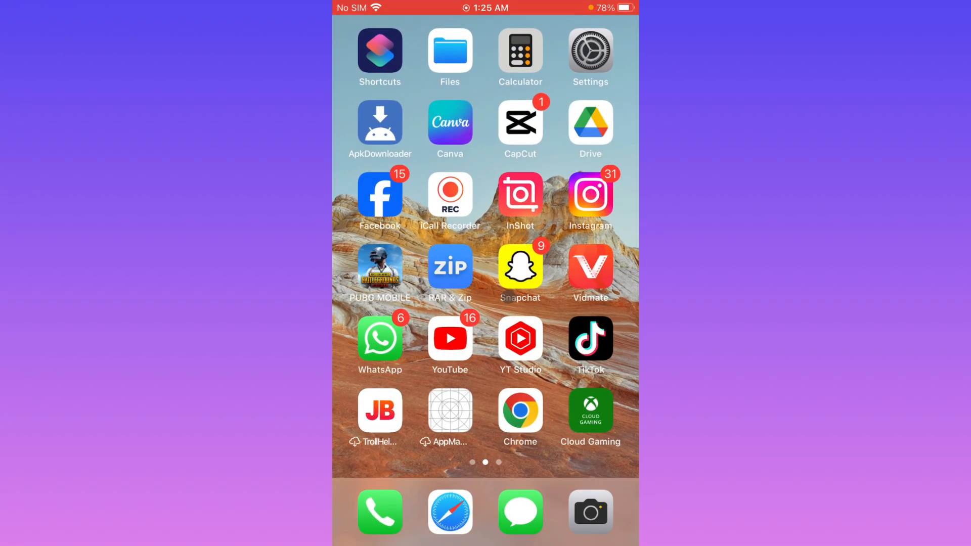
# Step: Swipe to the last home screen page with Messenger, Telegram, X and Scarlet
pyautogui.hscroll(-3)
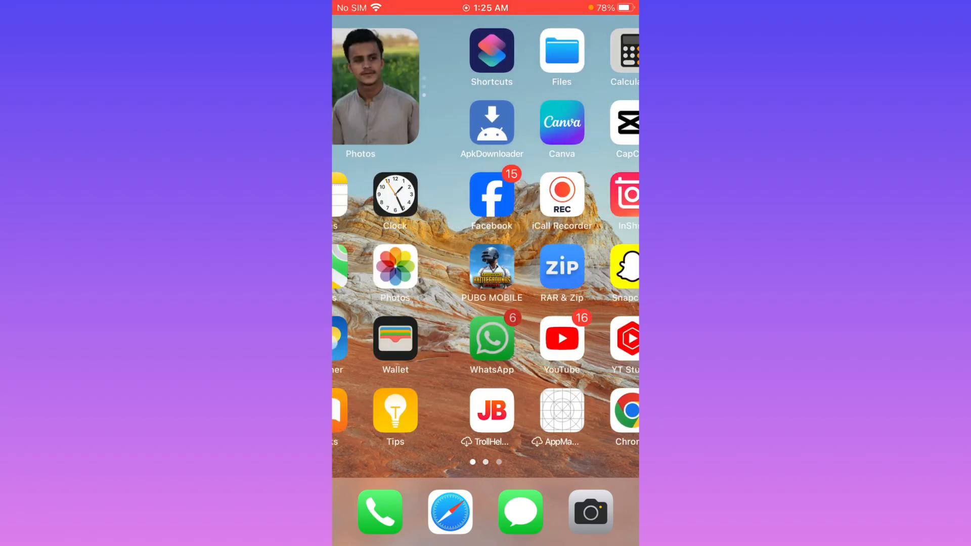
pyautogui.hscroll(-3)
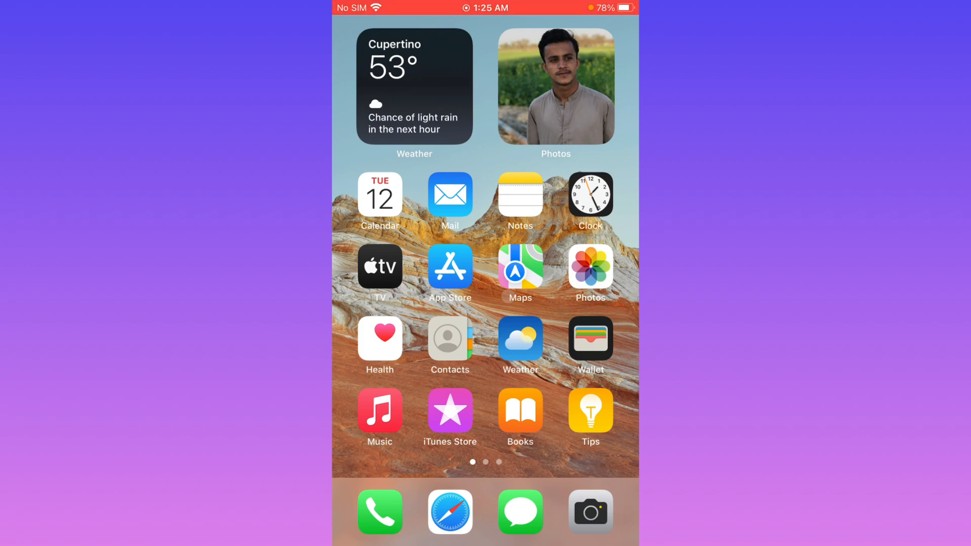
pyautogui.hscroll(-3)
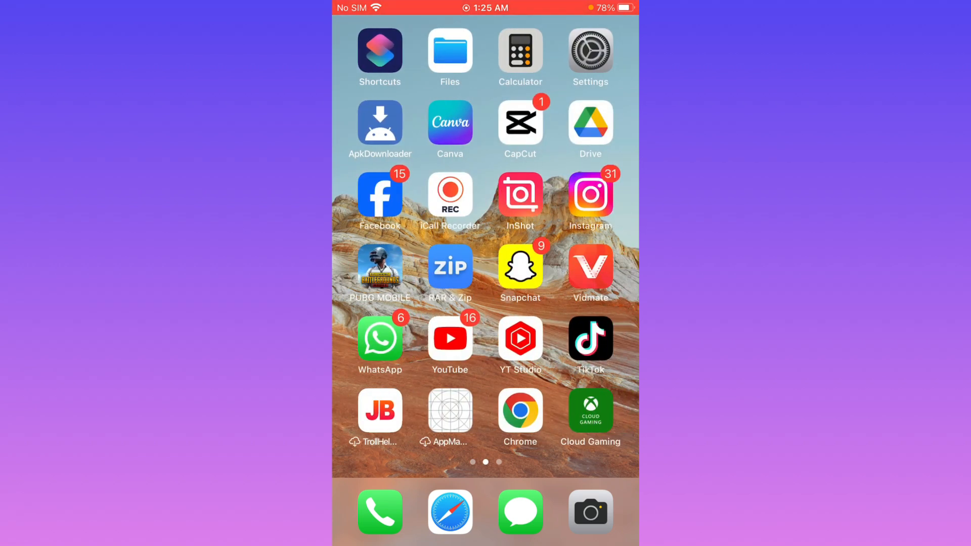
pyautogui.hscroll(-3)
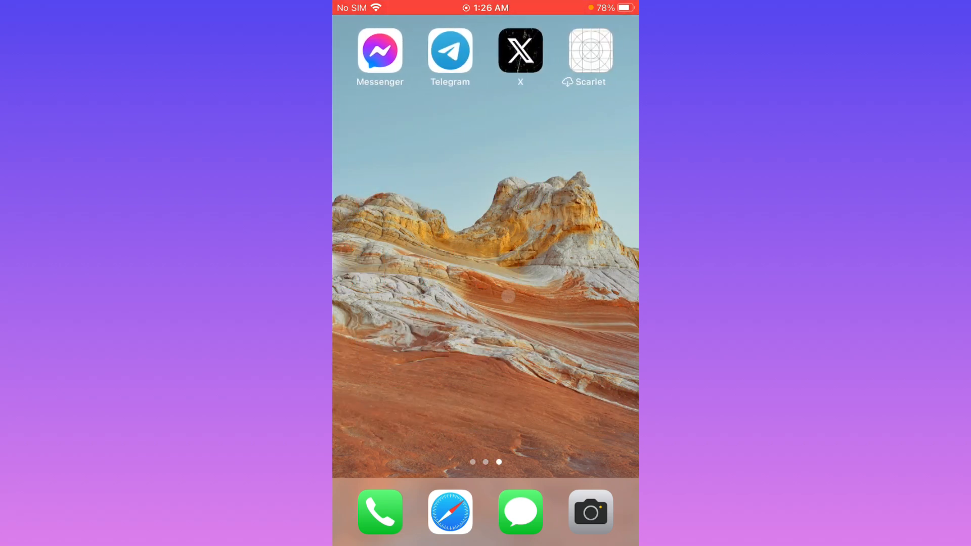
# Step: Search Google in Chrome for 'messenger support', view Help Center results, then go home
pyautogui.hscroll(-3)
pyautogui.write('m')
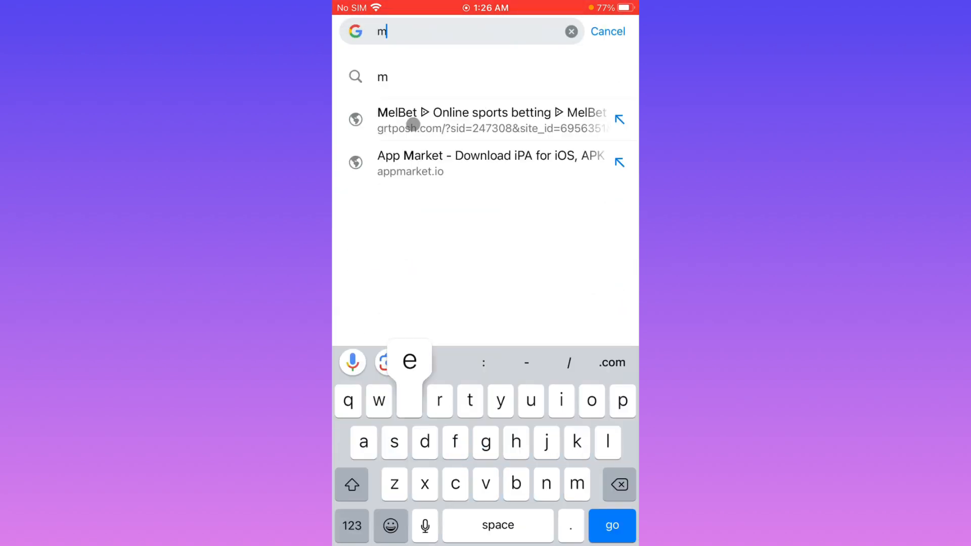
pyautogui.write('essenger')
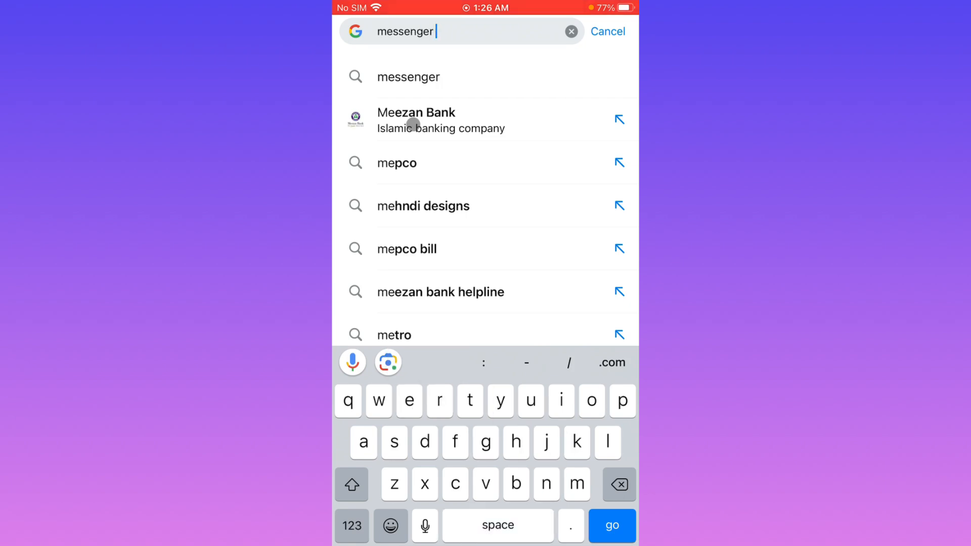
pyautogui.write('sup')
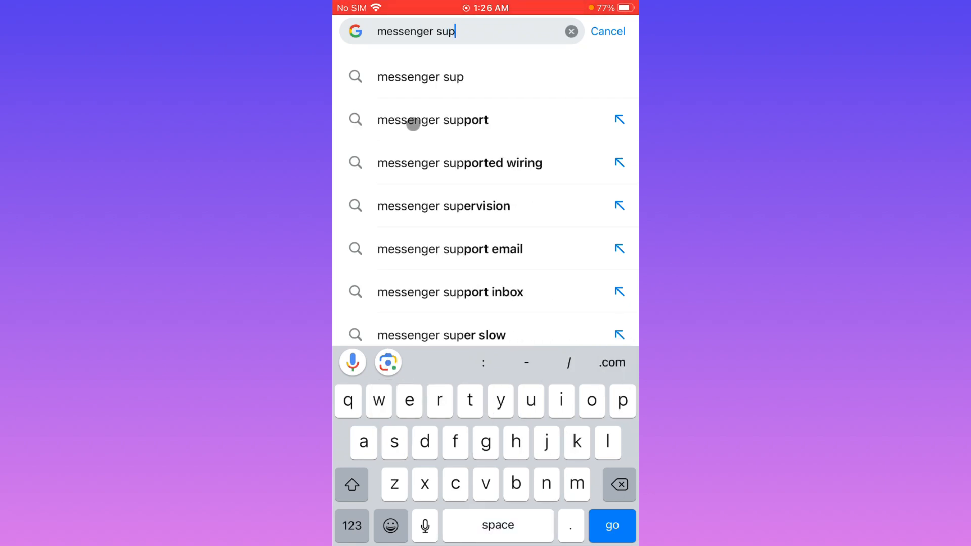
pyautogui.click(433, 120)
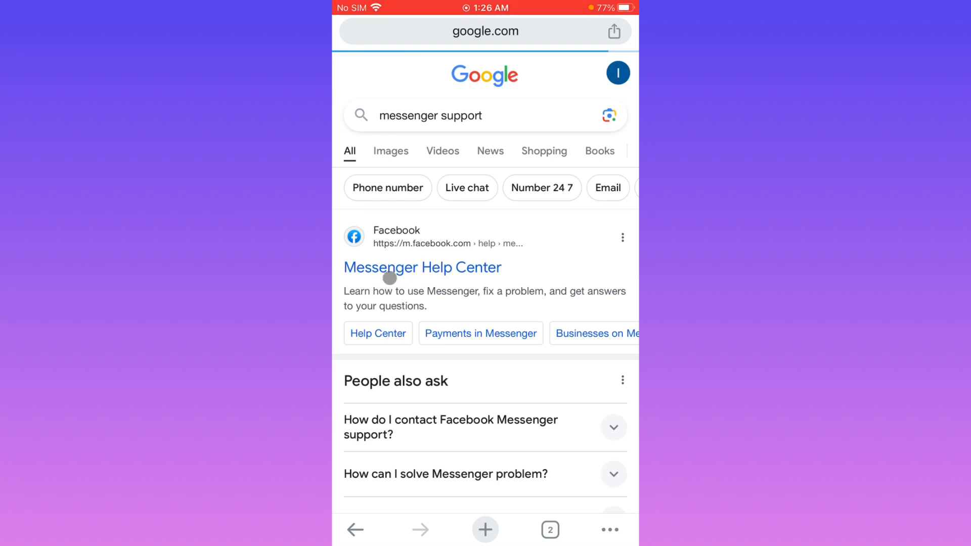
pyautogui.moveTo(369, 385)
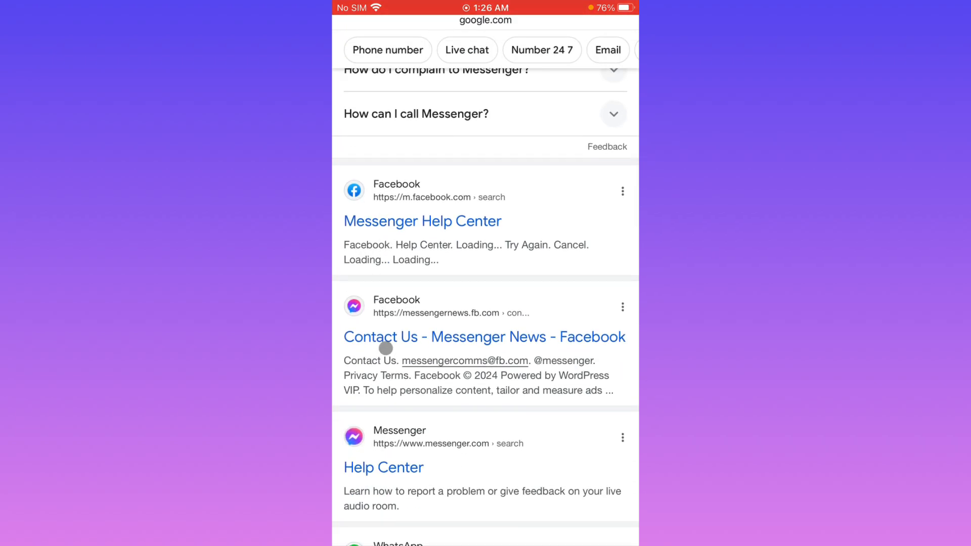
pyautogui.press('home')
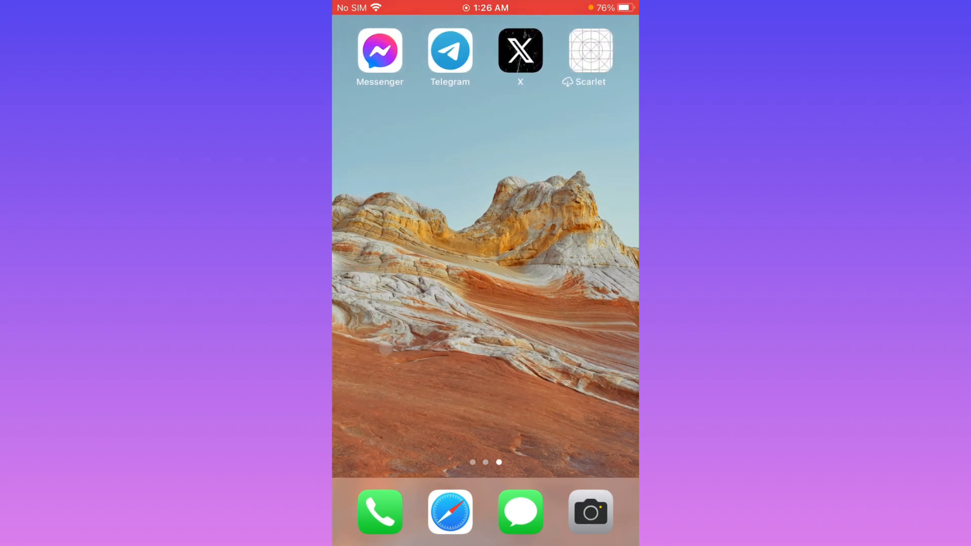
pyautogui.hscroll(3)
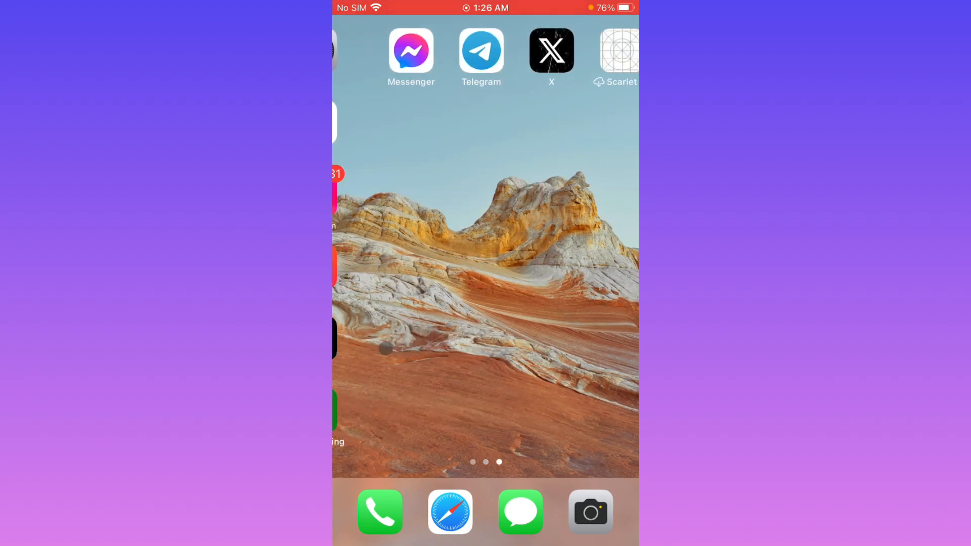